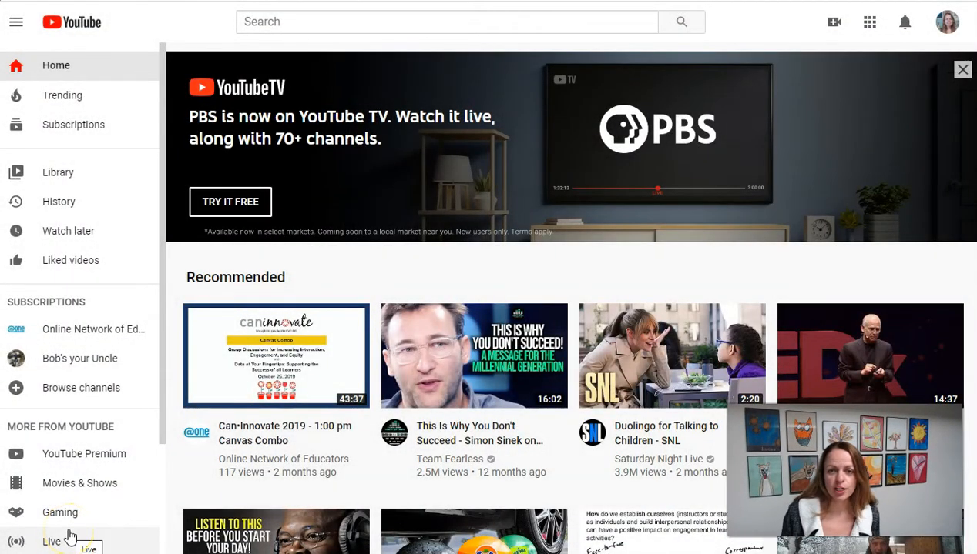
pyautogui.moveTo(755, 43)
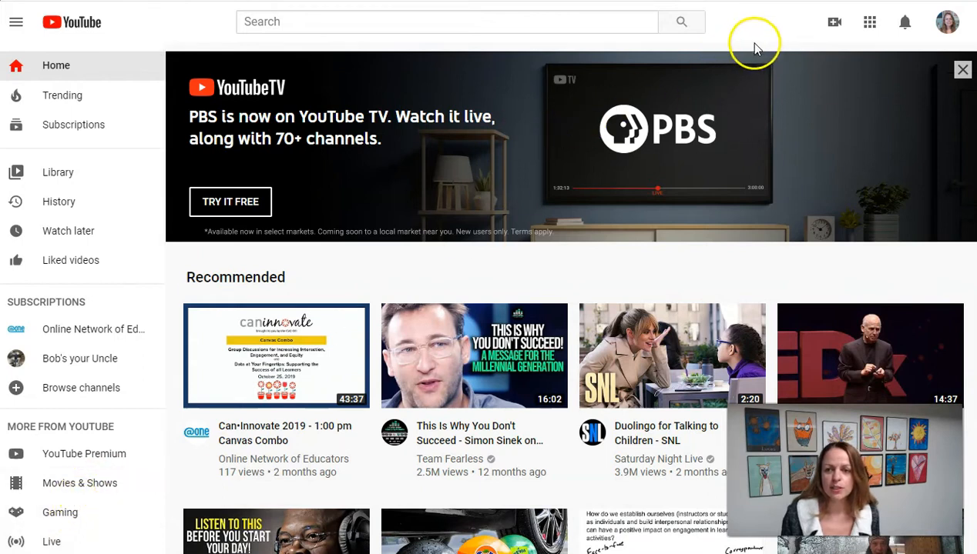
pyautogui.moveTo(835, 21)
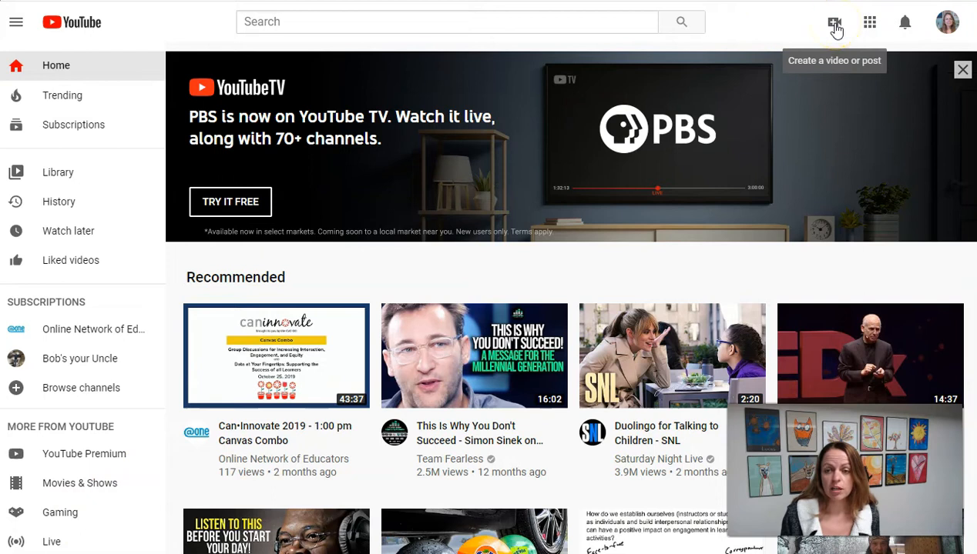
# Step: Start a new upload and pick the DemoUpload video file from the Desktop
pyautogui.click(834, 21)
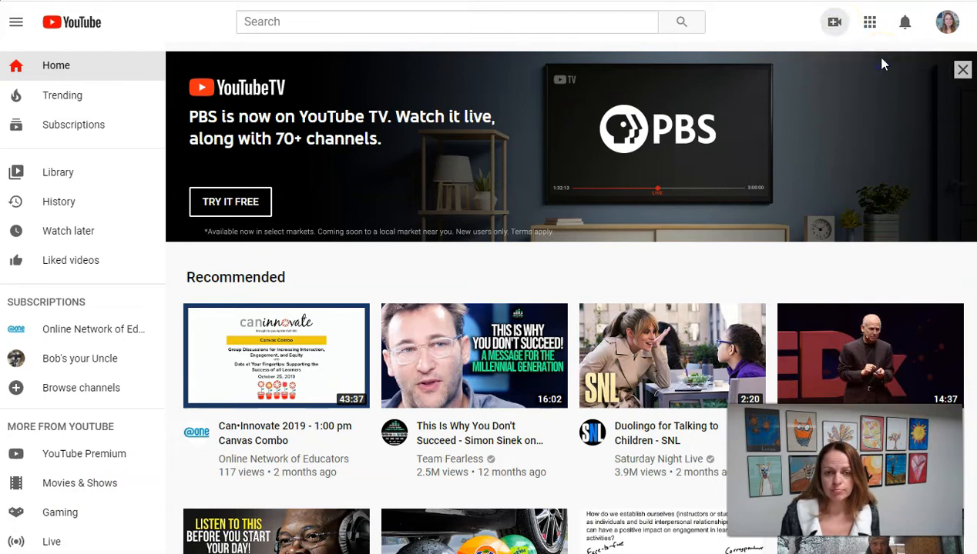
pyautogui.click(834, 22)
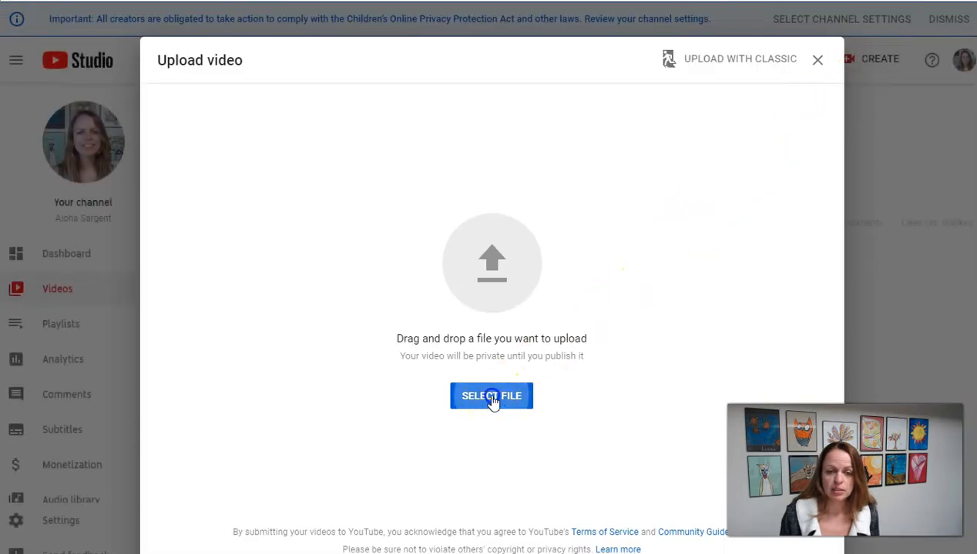
pyautogui.click(491, 396)
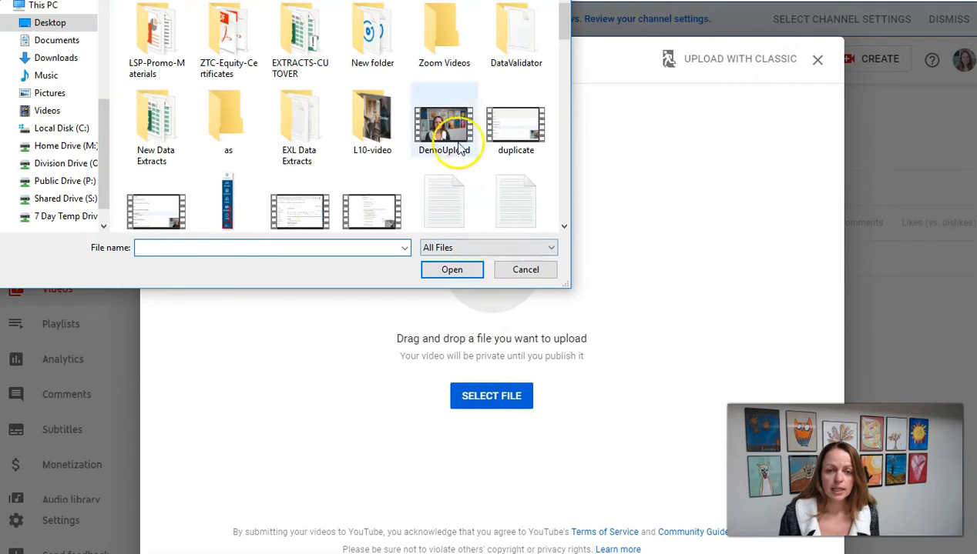
pyautogui.click(443, 123)
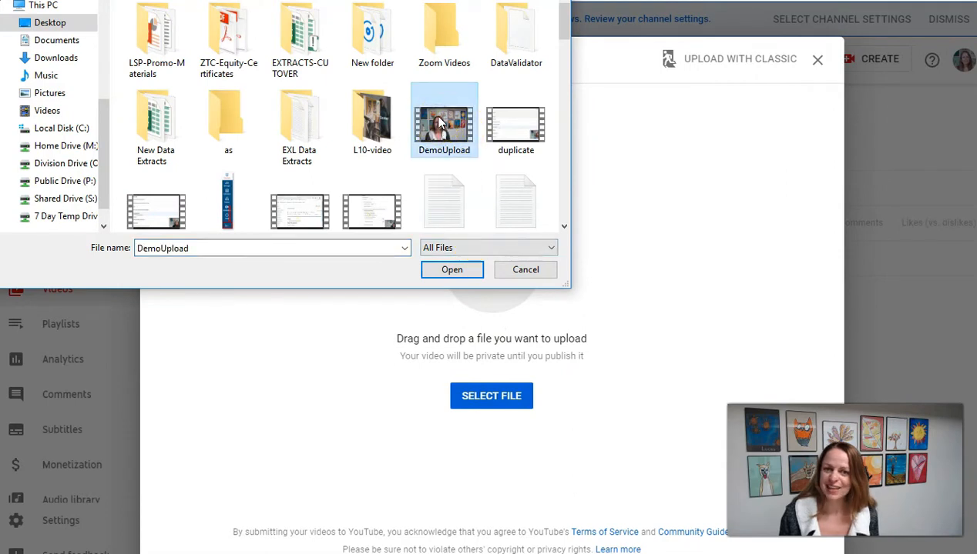
pyautogui.click(451, 269)
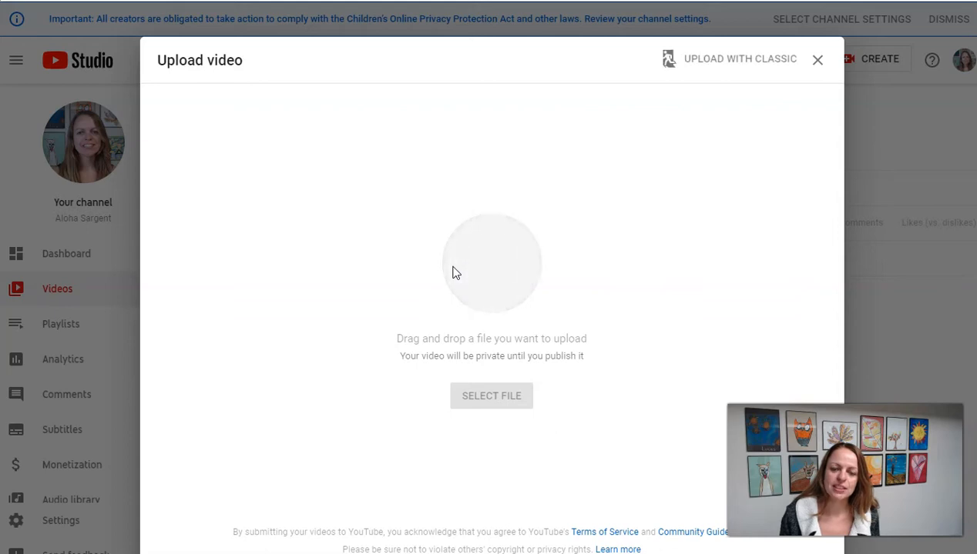
# Step: Mark DemoUpload as not made for kids, review additional settings, and continue past Details
pyautogui.click(490, 394)
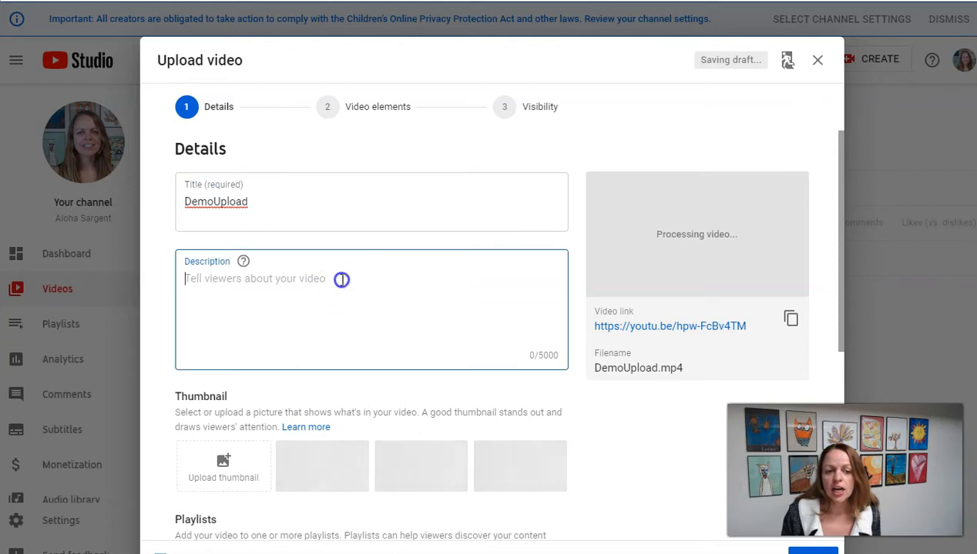
pyautogui.scroll(-3)
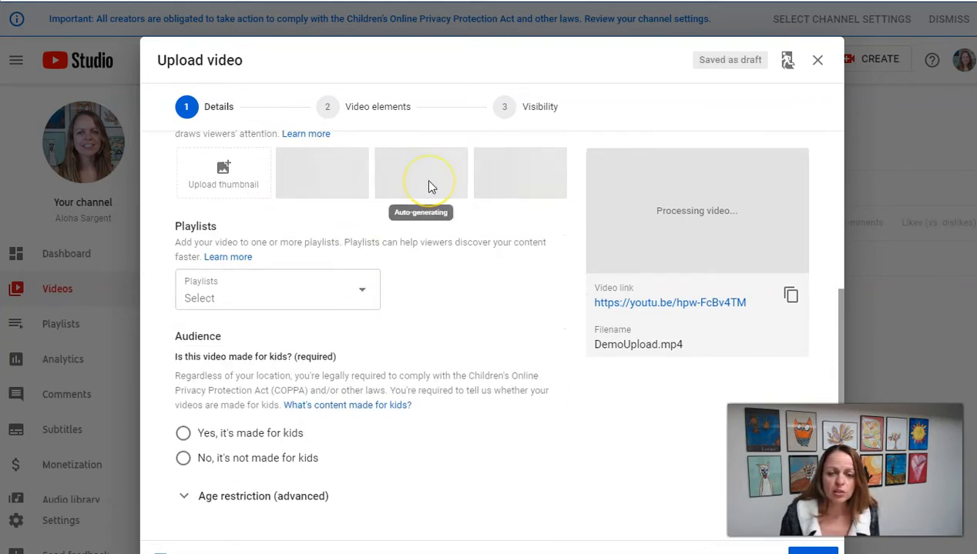
pyautogui.scroll(-3)
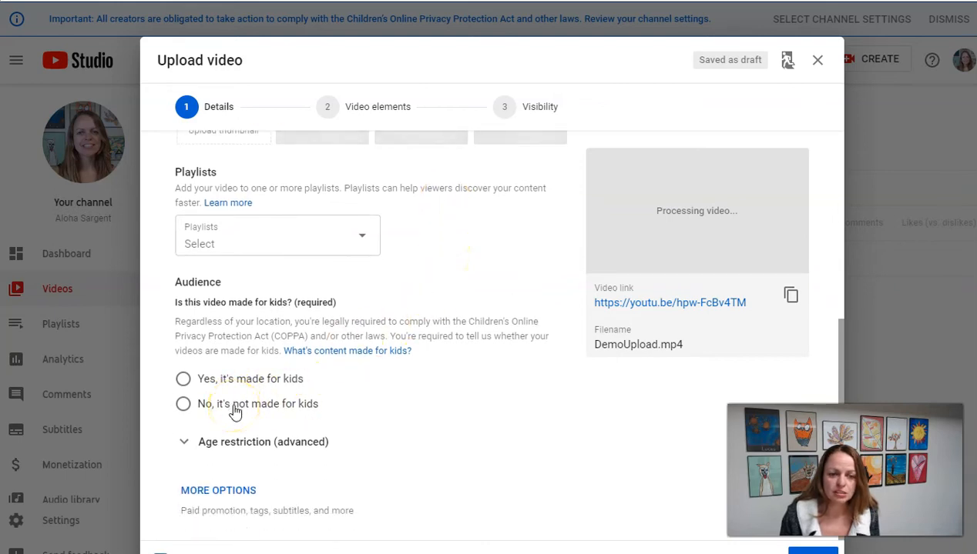
pyautogui.click(183, 404)
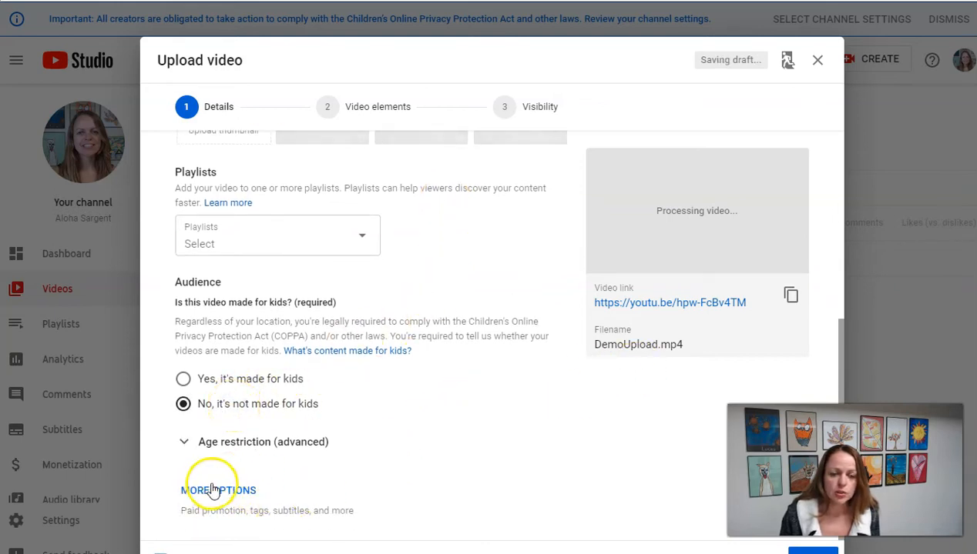
pyautogui.click(219, 490)
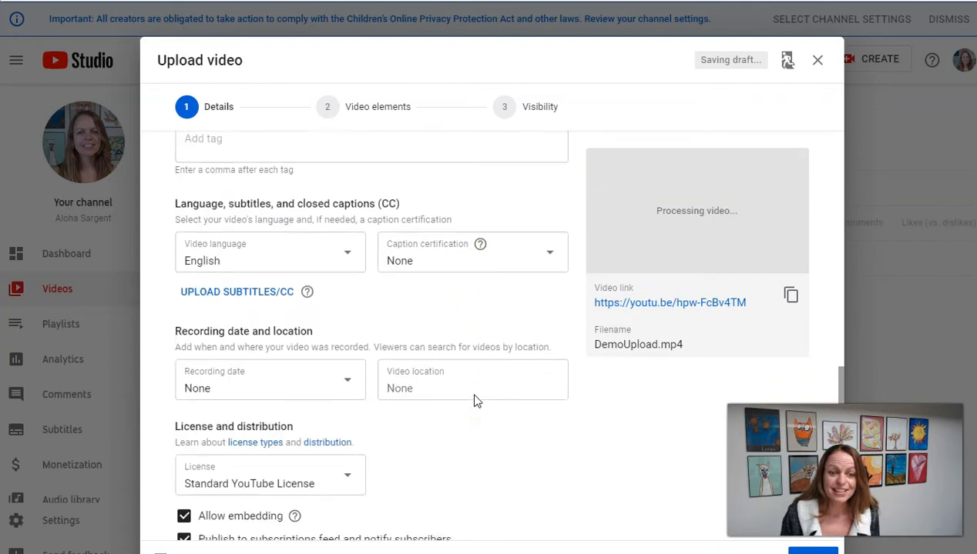
pyautogui.scroll(-3)
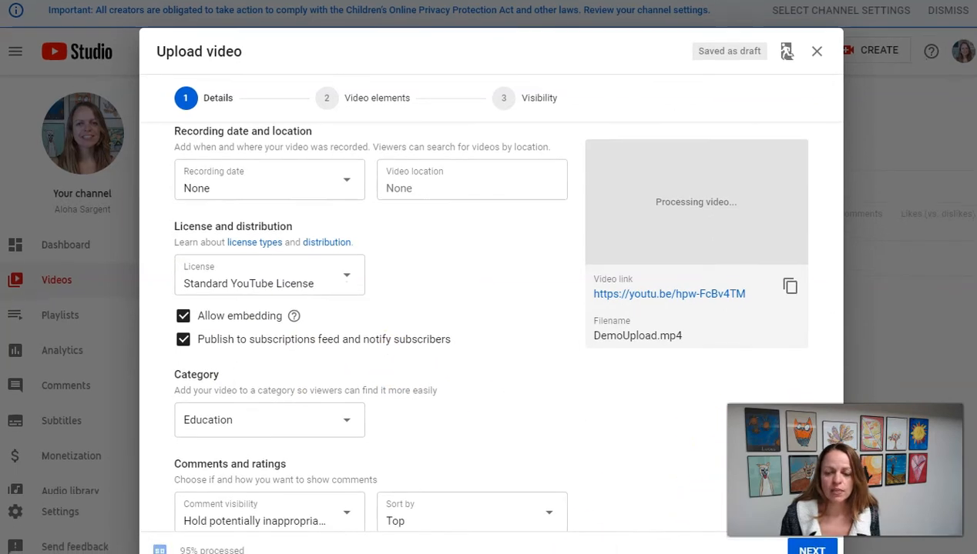
pyautogui.click(812, 548)
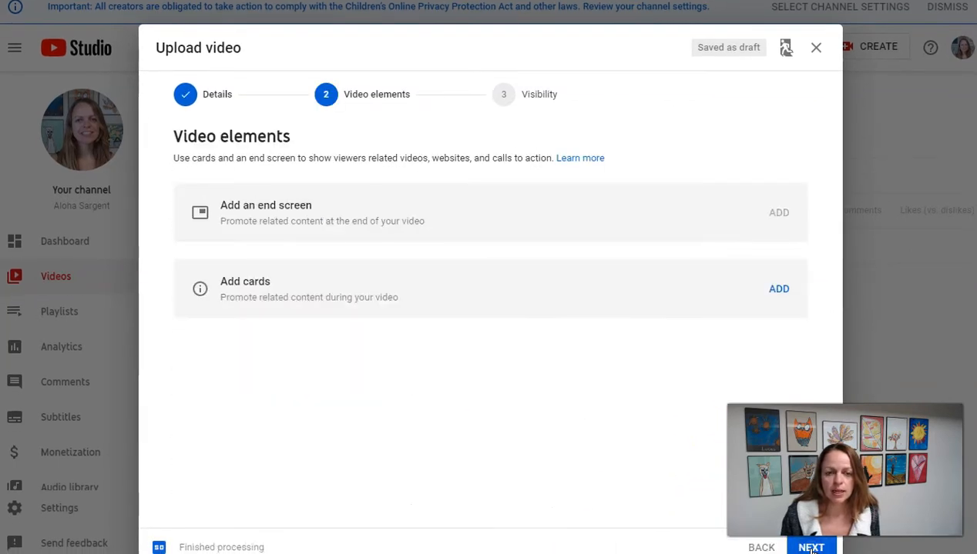
pyautogui.moveTo(444, 137)
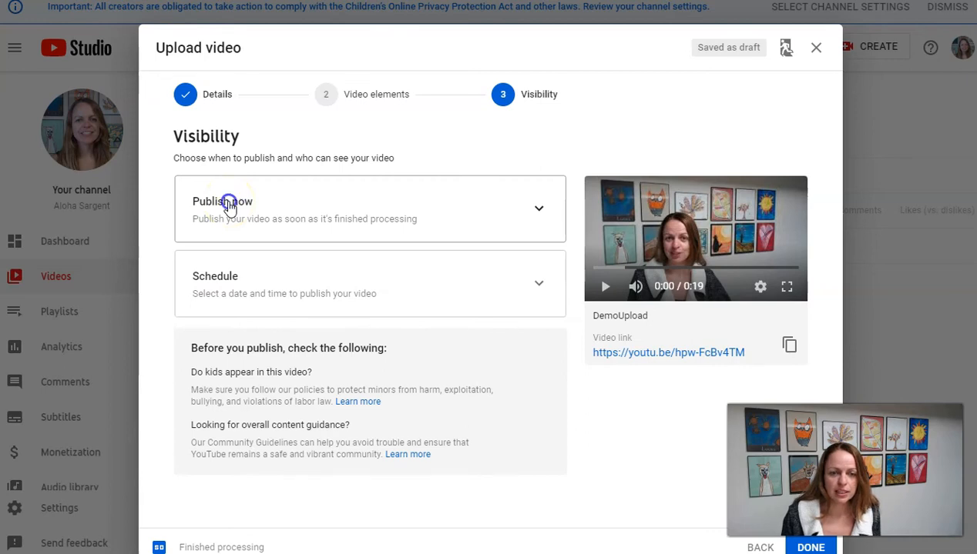
# Step: Set DemoUpload's visibility to Unlisted under Publish now and publish it
pyautogui.click(230, 206)
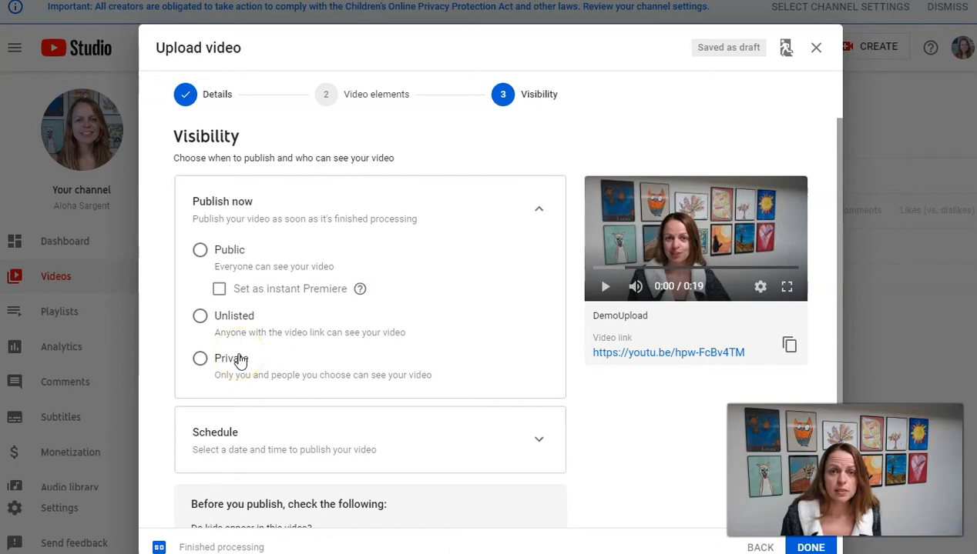
pyautogui.moveTo(242, 353)
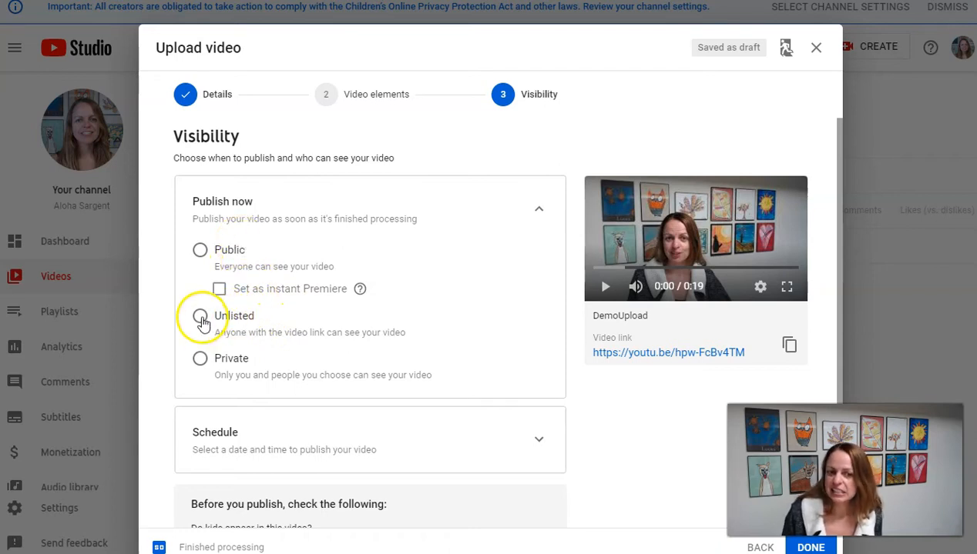
pyautogui.click(200, 316)
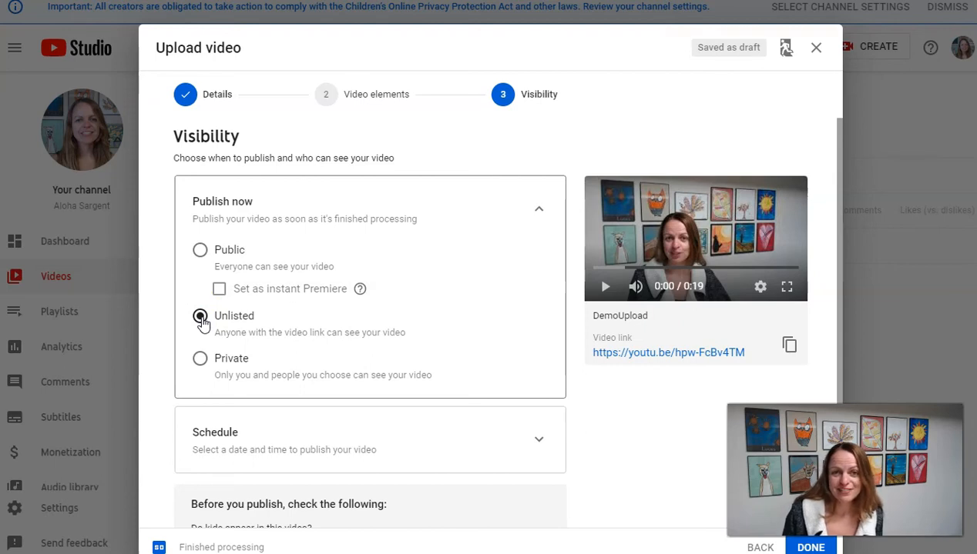
pyautogui.click(200, 316)
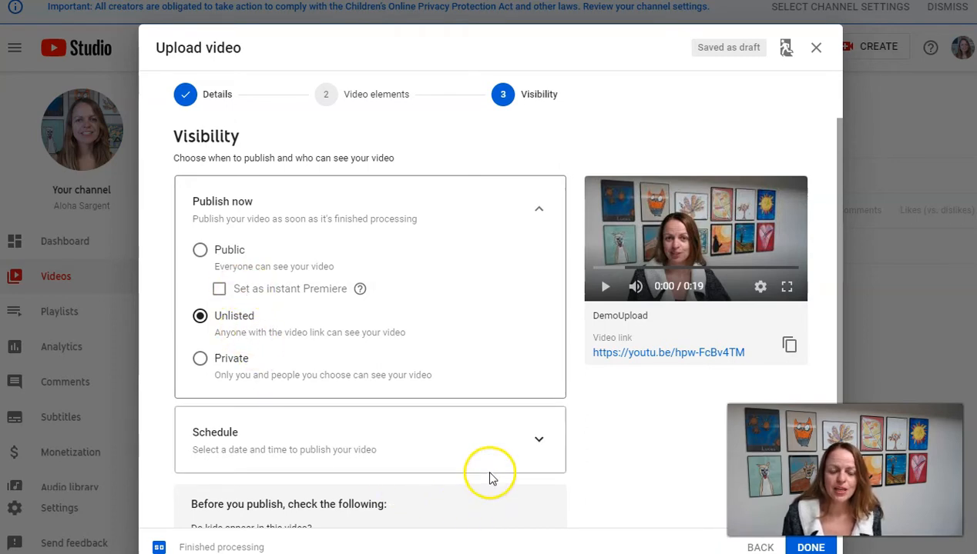
pyautogui.scroll(-3)
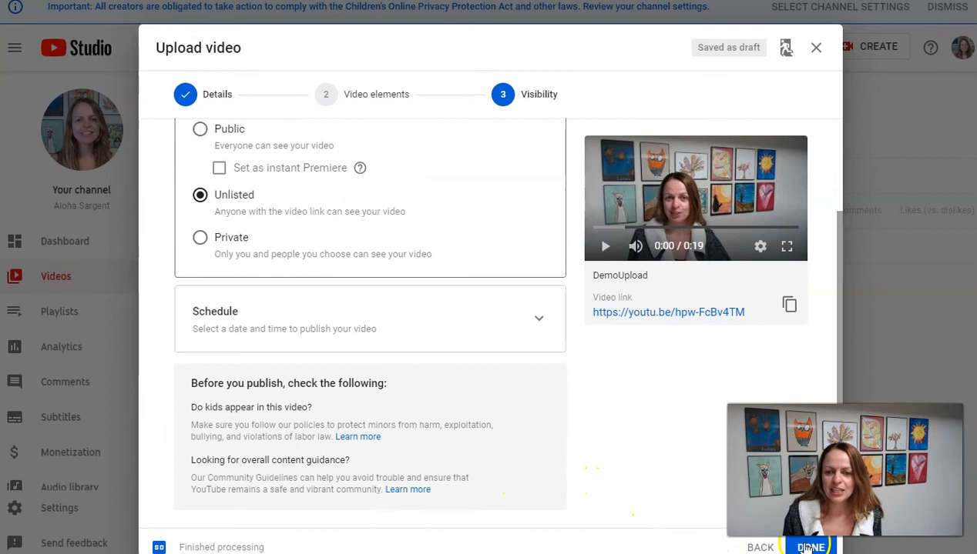
pyautogui.click(810, 546)
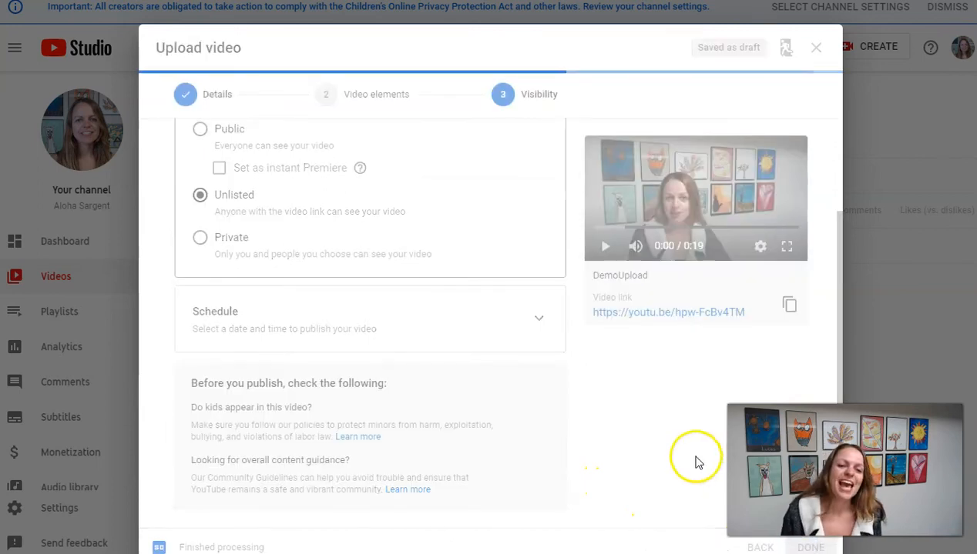
# Step: Copy DemoUpload's share link from the Video published dialog
pyautogui.click(810, 548)
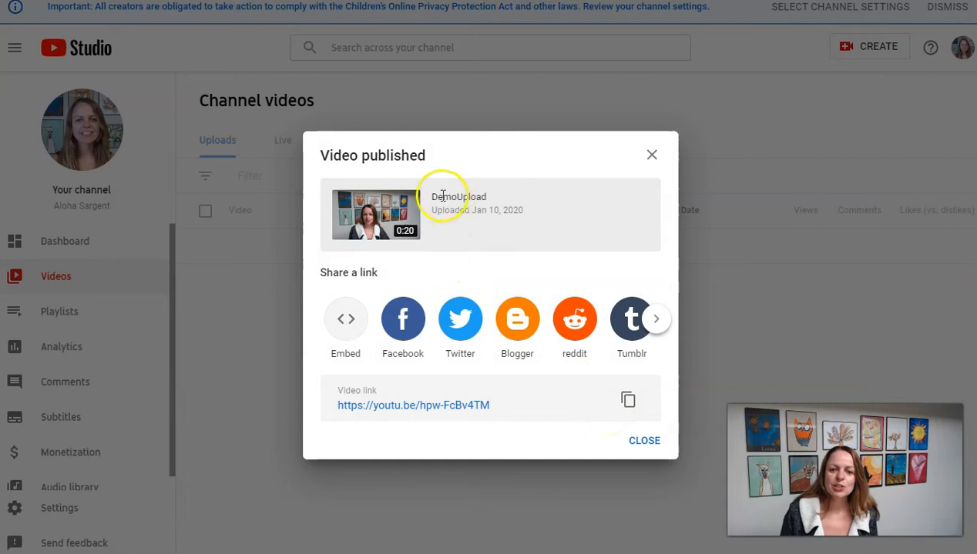
pyautogui.moveTo(434, 408)
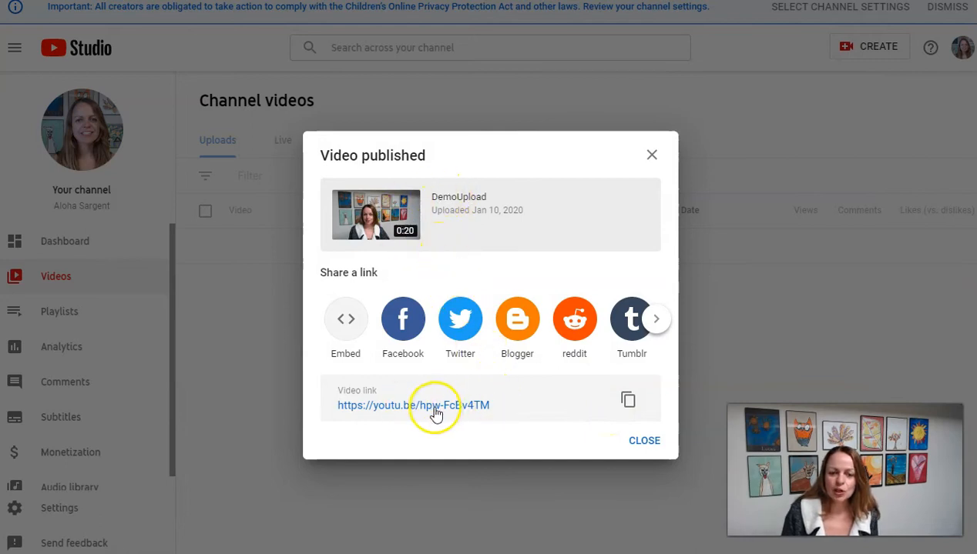
pyautogui.moveTo(382, 353)
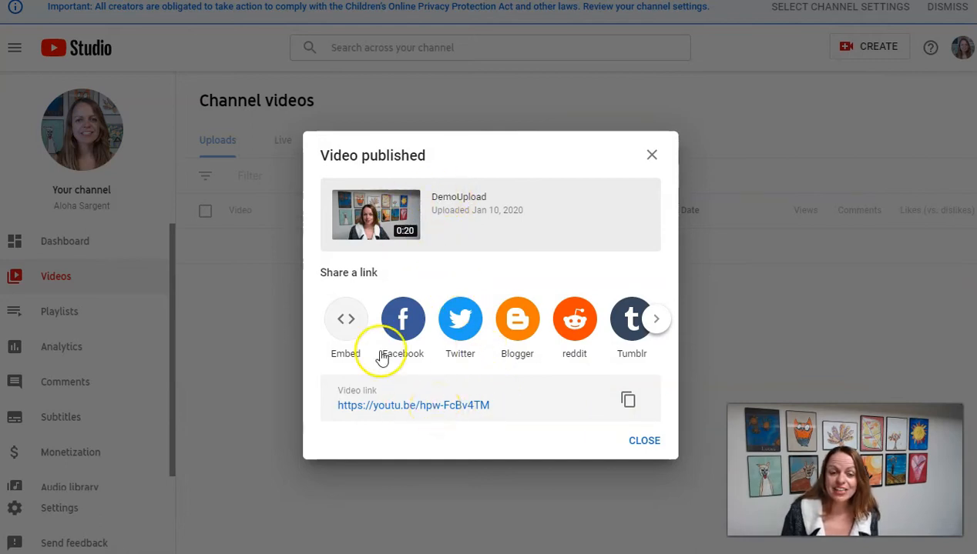
pyautogui.moveTo(552, 404)
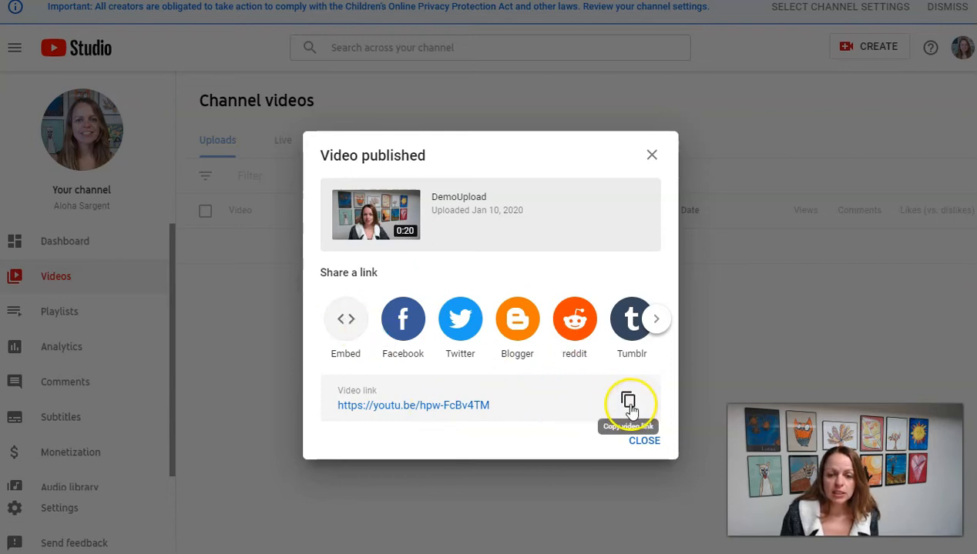
pyautogui.click(628, 400)
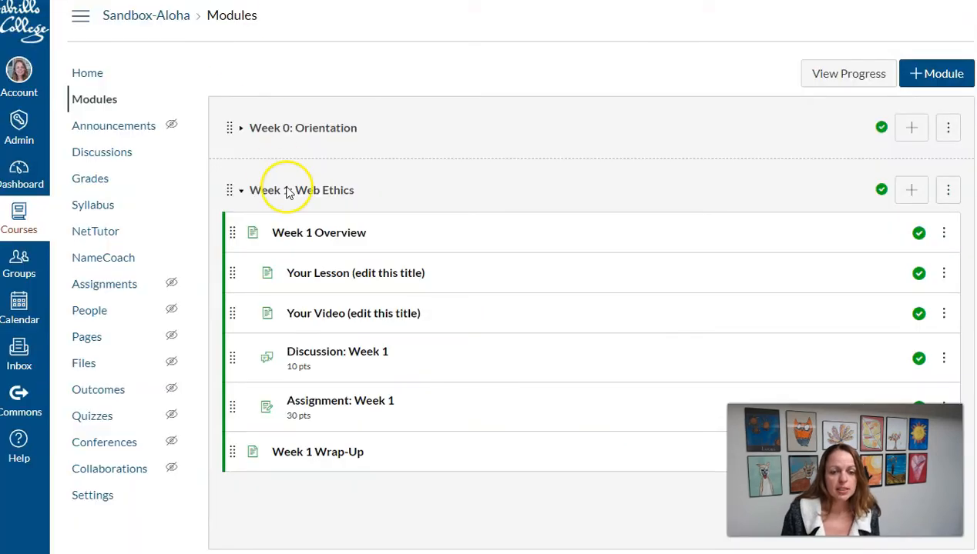
pyautogui.moveTo(331, 314)
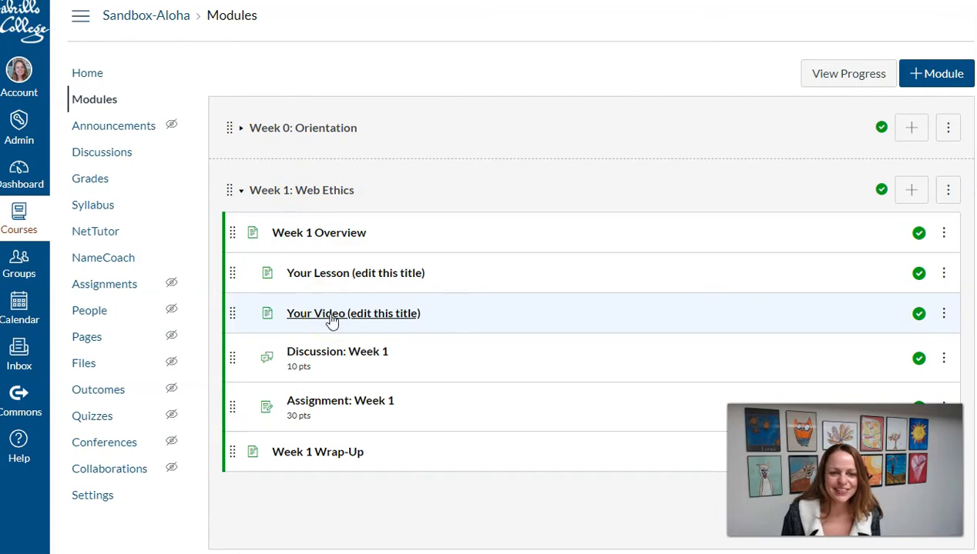
# Step: Open the Canvas page 'Your Video (edit this title)' in its editor
pyautogui.click(353, 314)
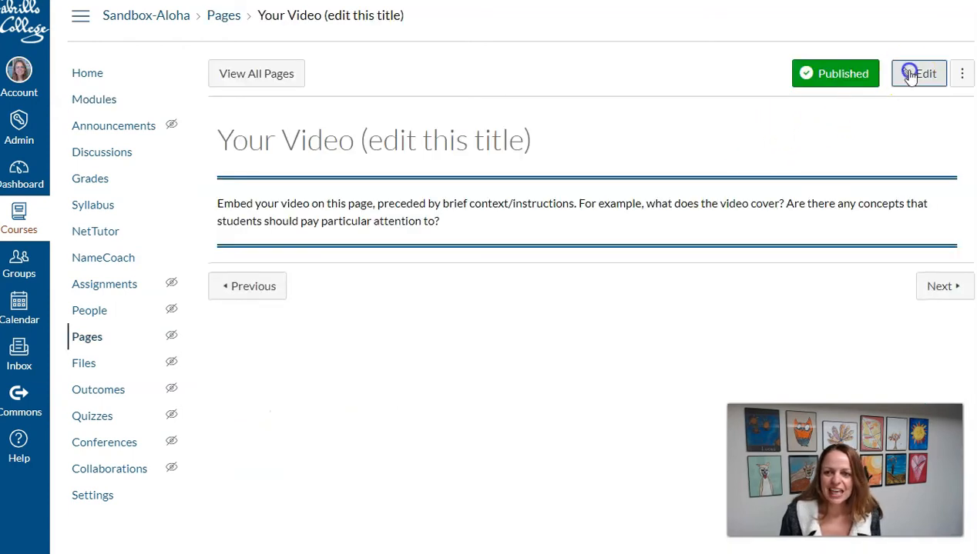
pyautogui.click(918, 74)
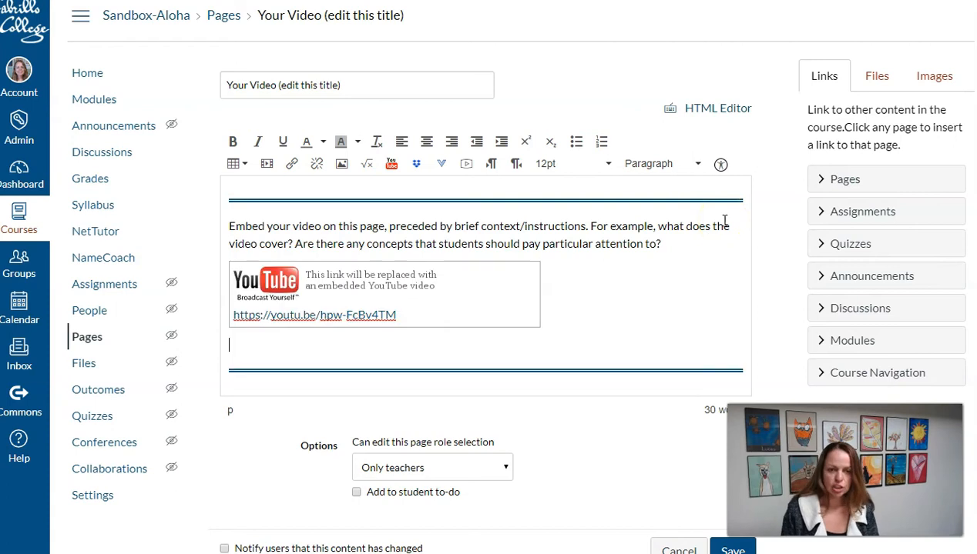
pyautogui.moveTo(333, 125)
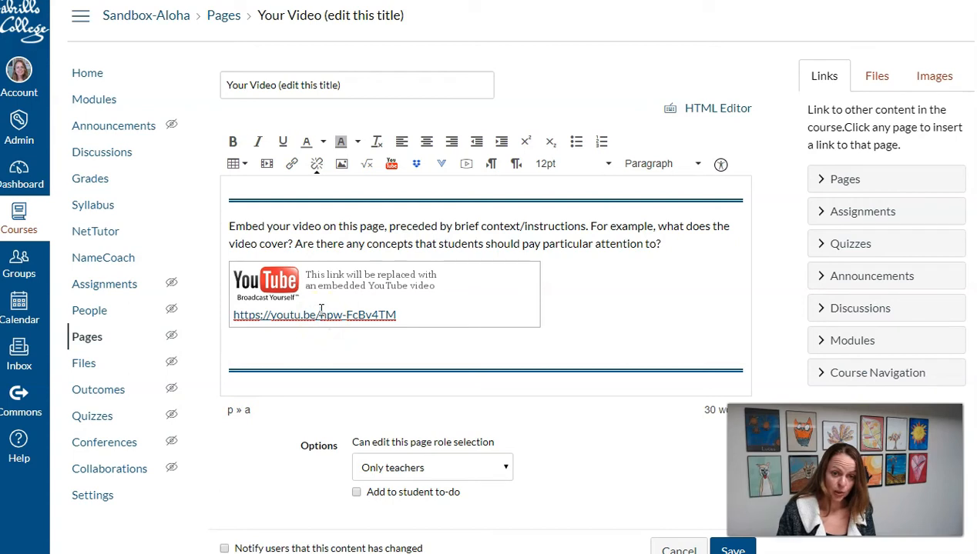
# Step: Change the pasted link's display text to 'My Video'
pyautogui.click(291, 163)
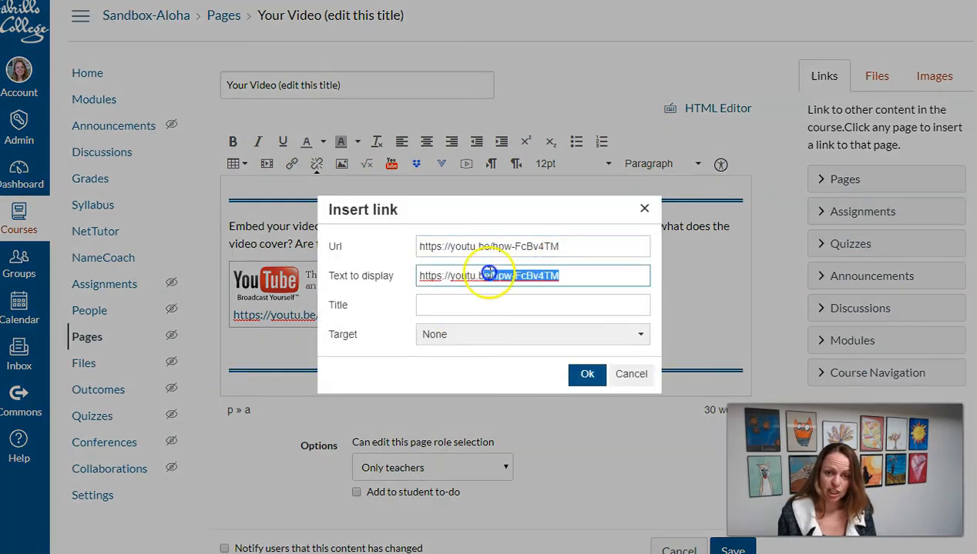
pyautogui.write('My')
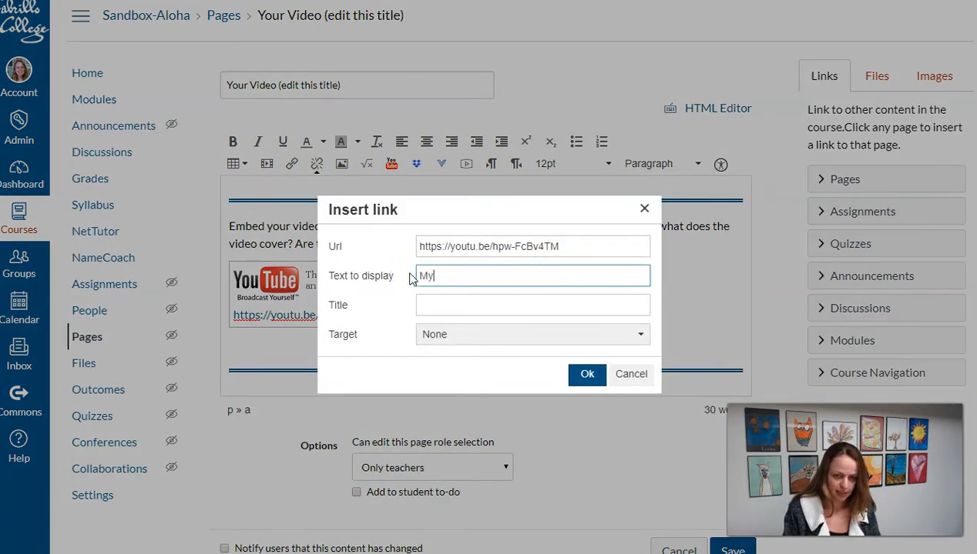
pyautogui.write('Video')
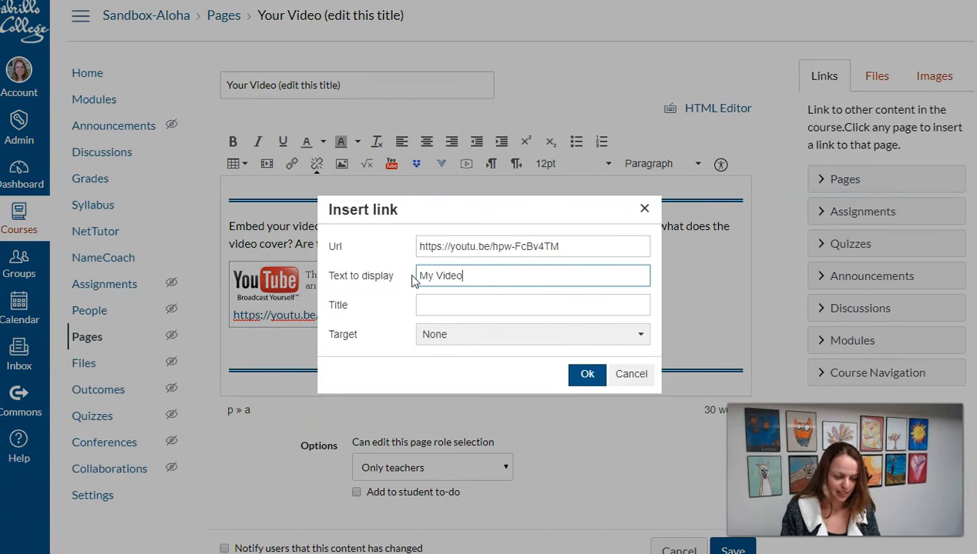
pyautogui.click(587, 374)
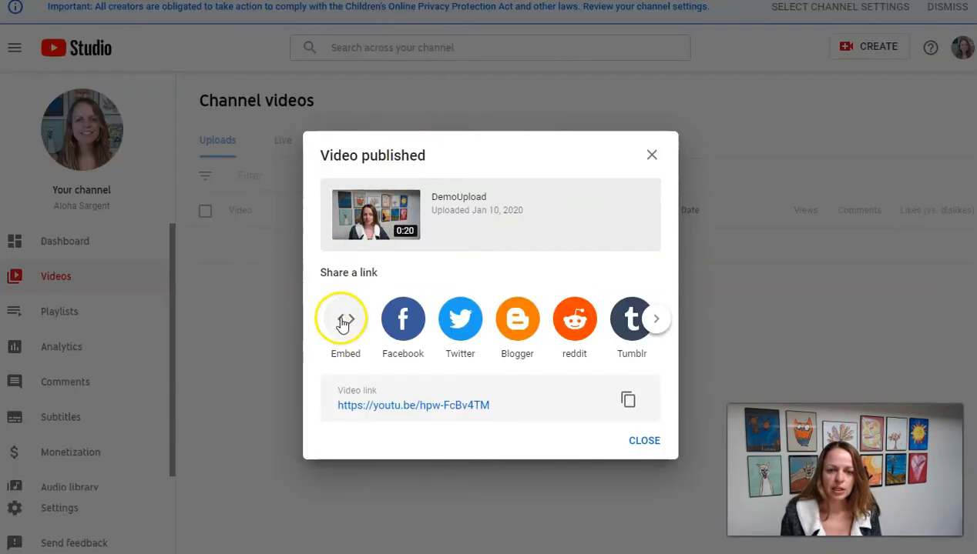
# Step: Show DemoUpload's iframe embed code in the Embed Video panel
pyautogui.click(345, 317)
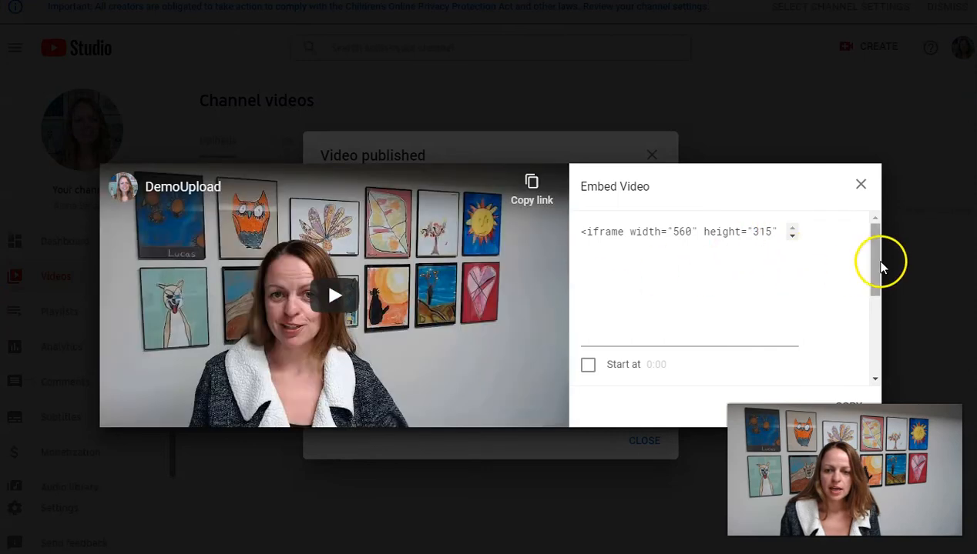
pyautogui.scroll(-3)
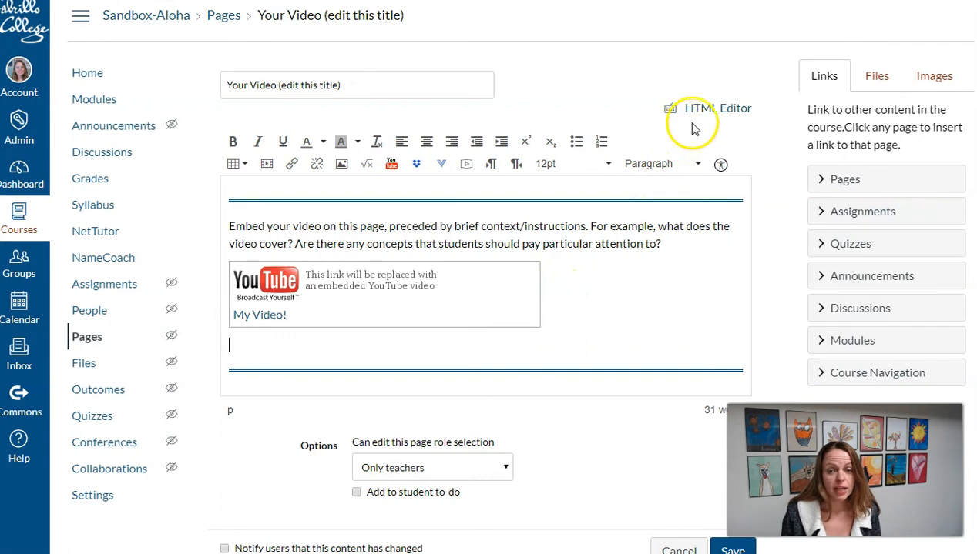
# Step: Paste the iframe code into the page's HTML, return to rich view, and save
pyautogui.click(717, 108)
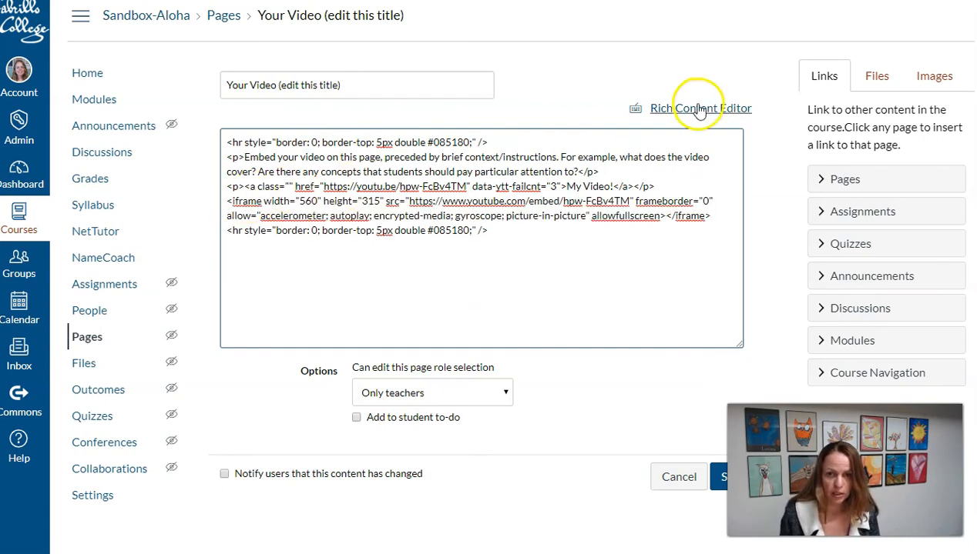
pyautogui.click(699, 108)
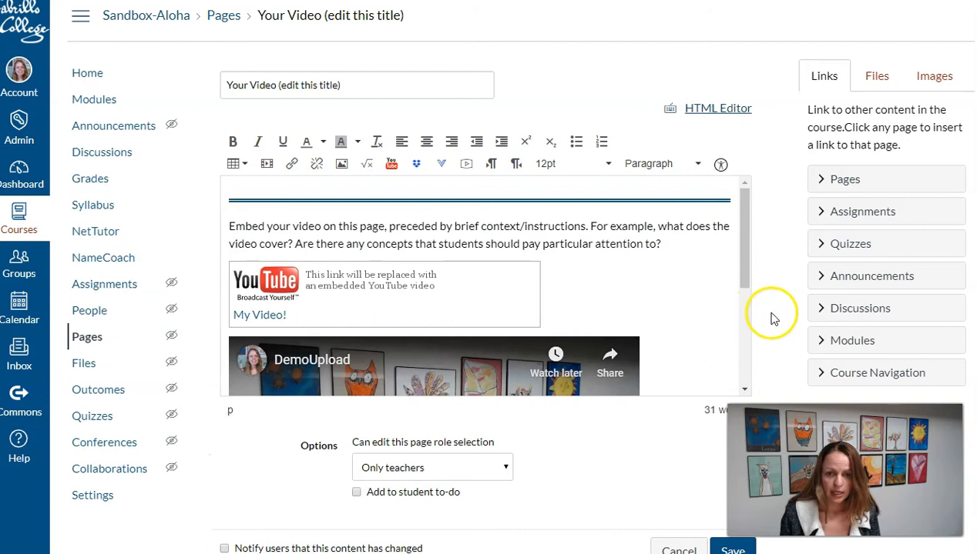
pyautogui.click(730, 550)
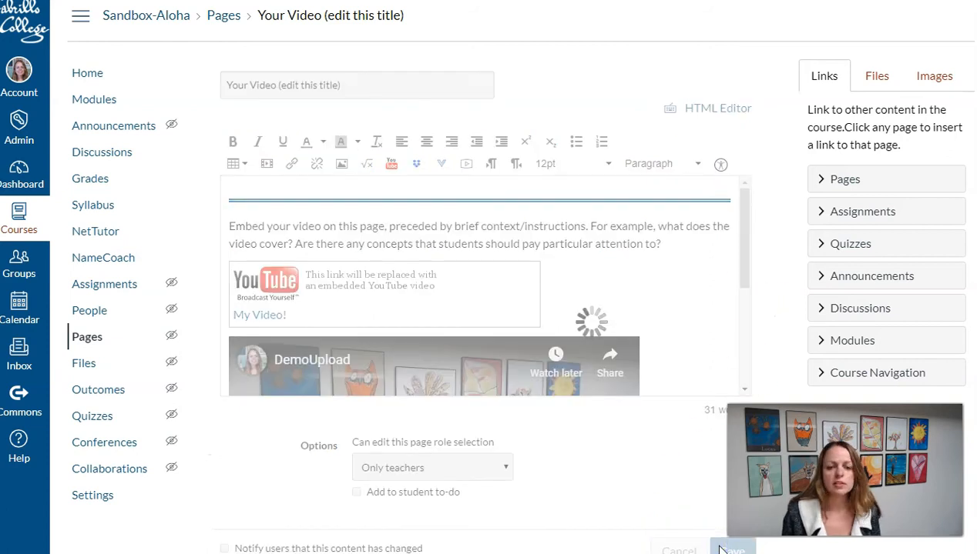
# Step: Review the saved page and expand the My Video link into a playable player
pyautogui.click(730, 549)
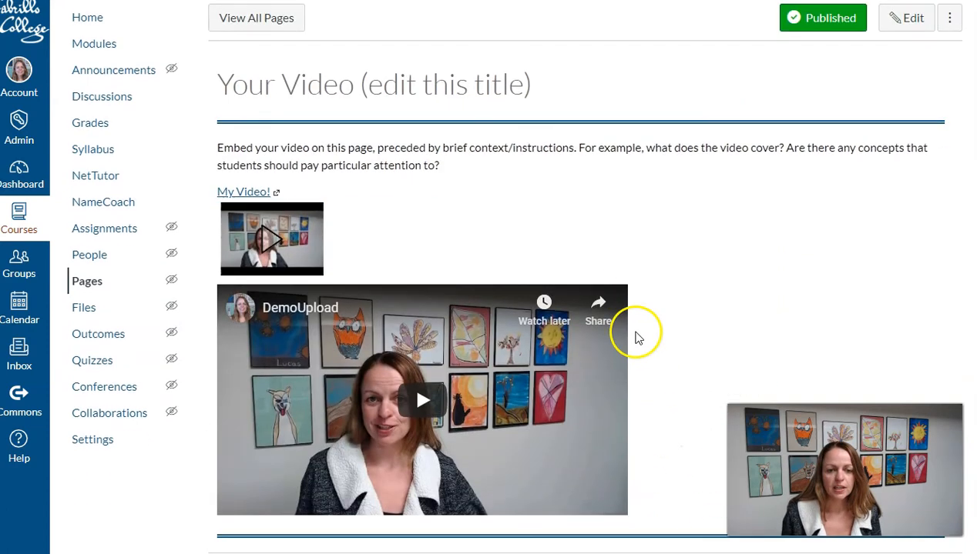
pyautogui.scroll(-3)
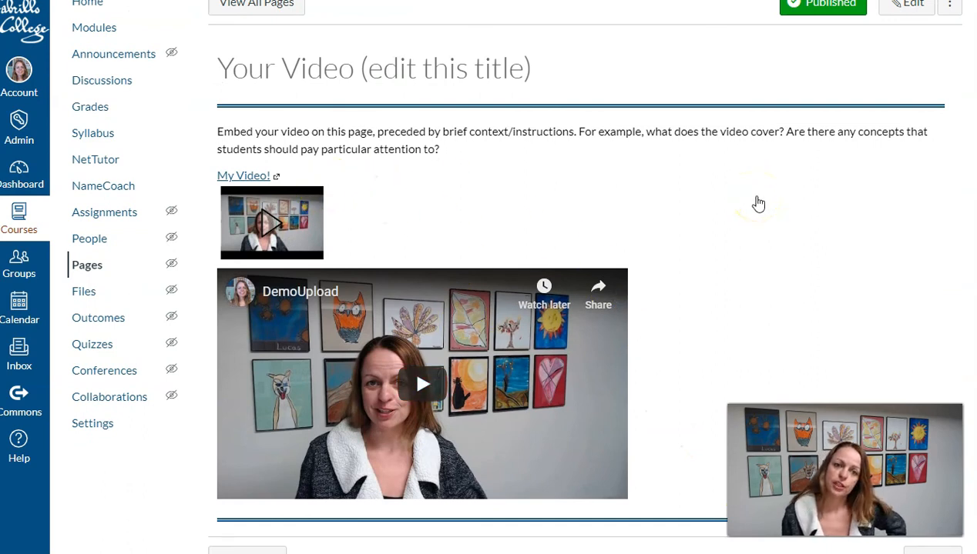
pyautogui.moveTo(233, 210)
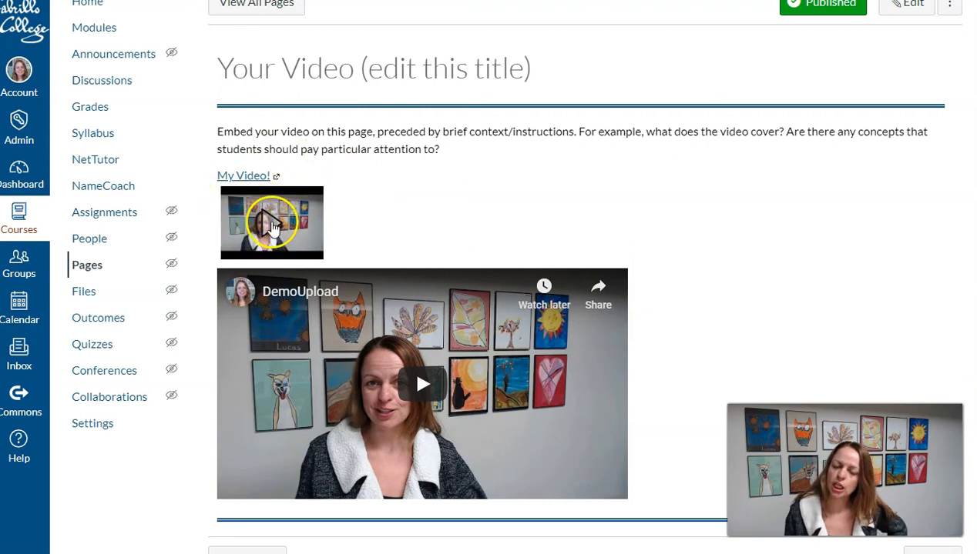
pyautogui.click(271, 221)
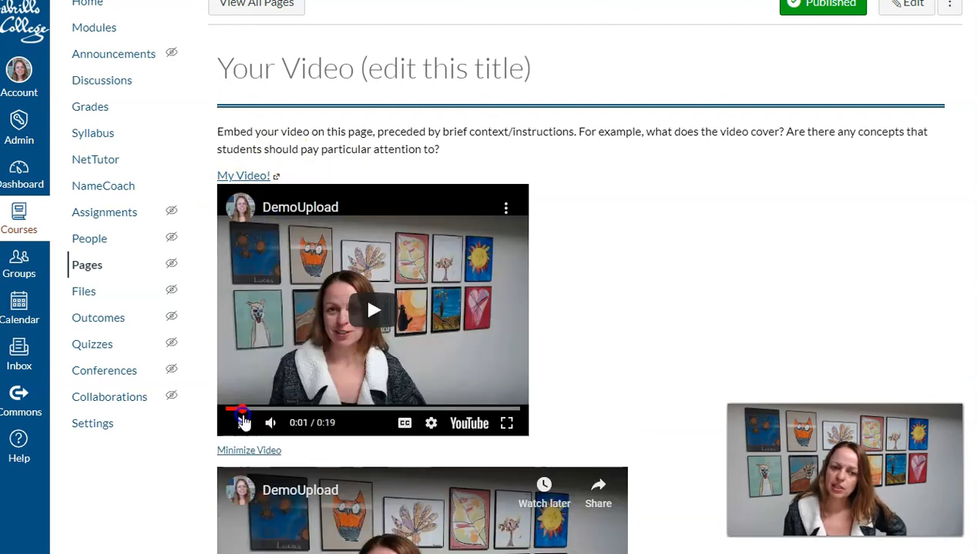
pyautogui.scroll(-3)
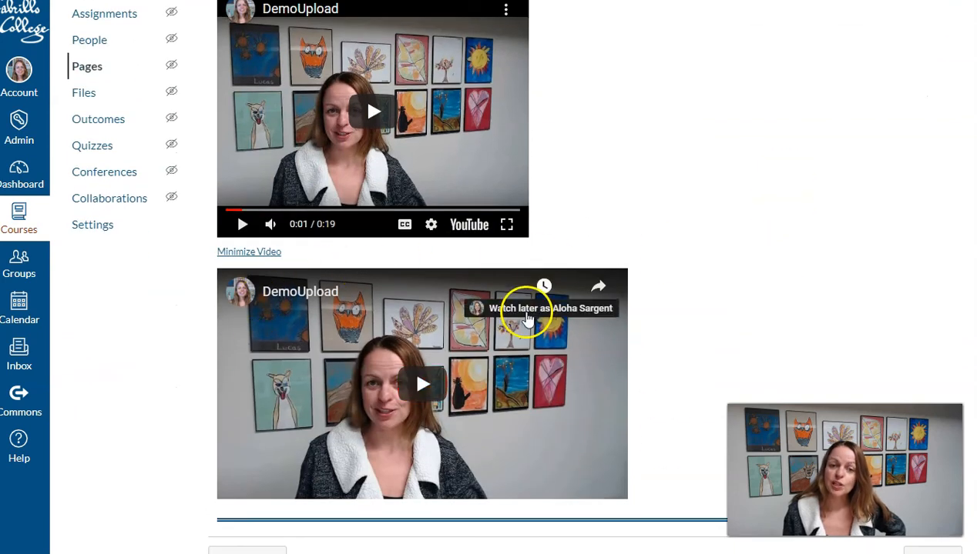
pyautogui.moveTo(718, 191)
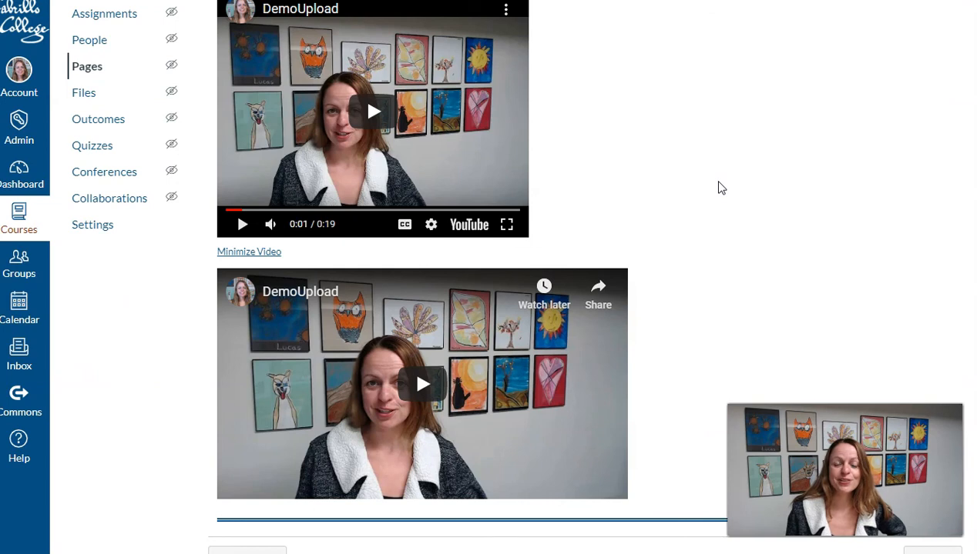
pyautogui.moveTo(362, 375)
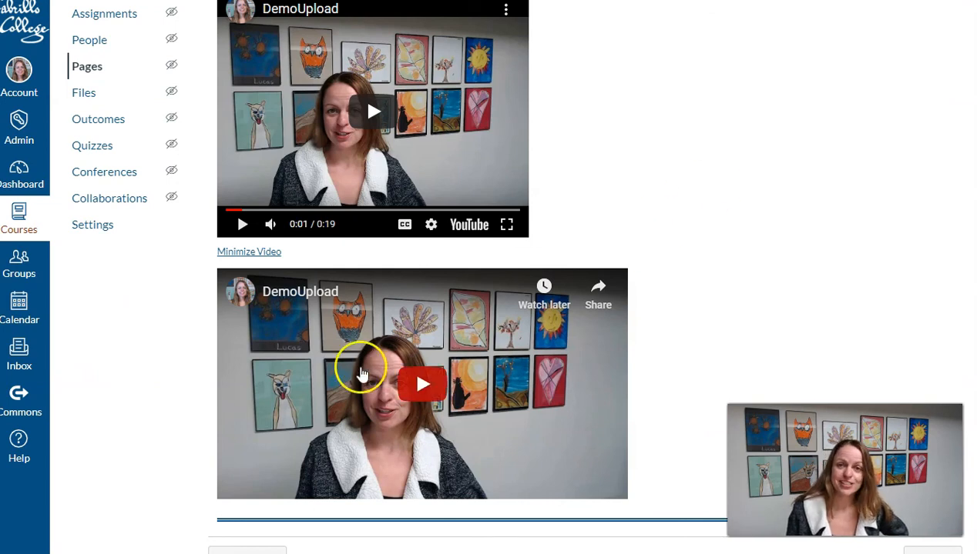